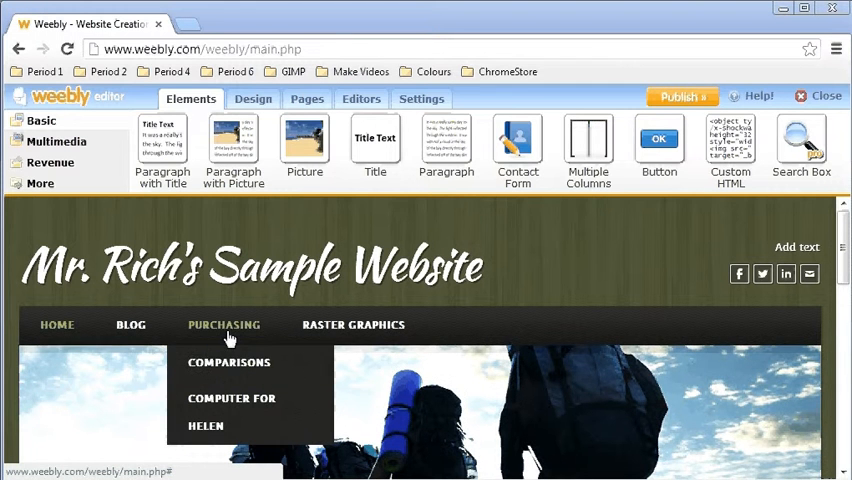
mouse_move(228, 362)
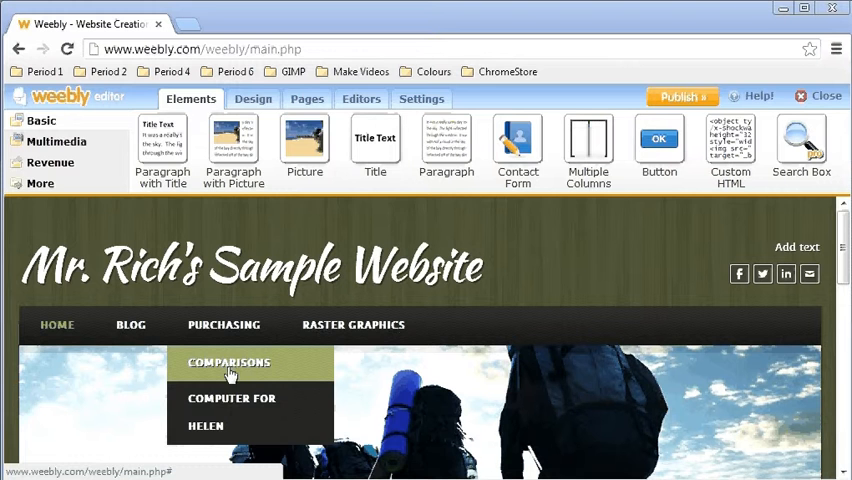
mouse_move(232, 400)
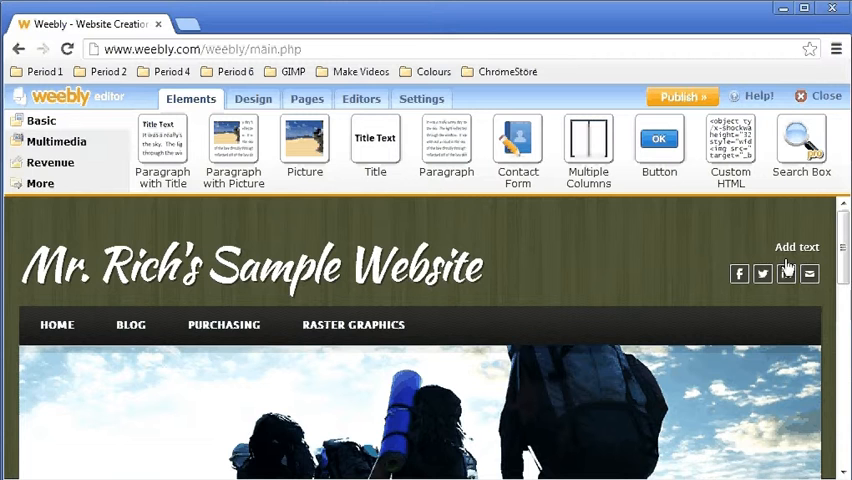
Step: Scroll down to the empty page area where the title block will go
scroll("down", 3)
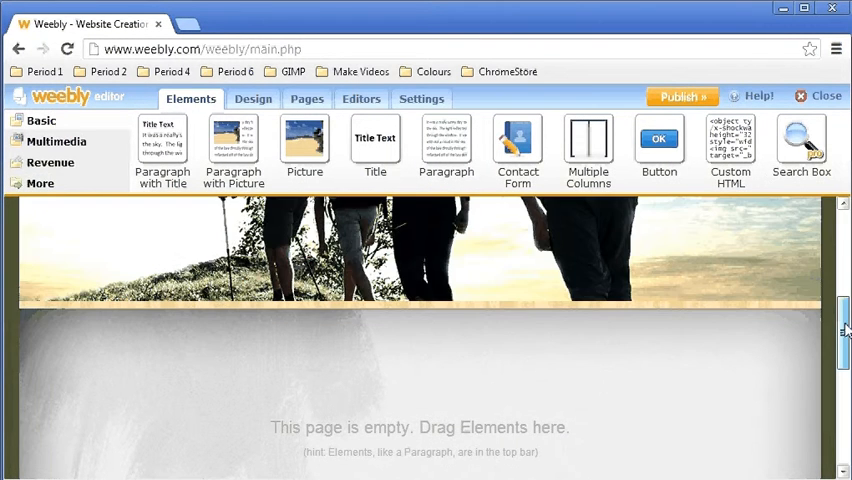
scroll("down", 3)
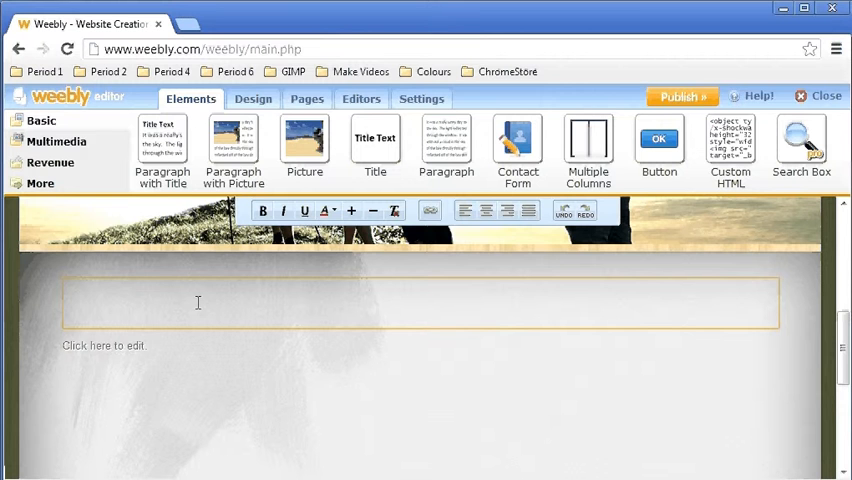
Step: Enter the heading 'Computer for Helen' with 'Description of assignment' on the line beneath
type("Computer fo")
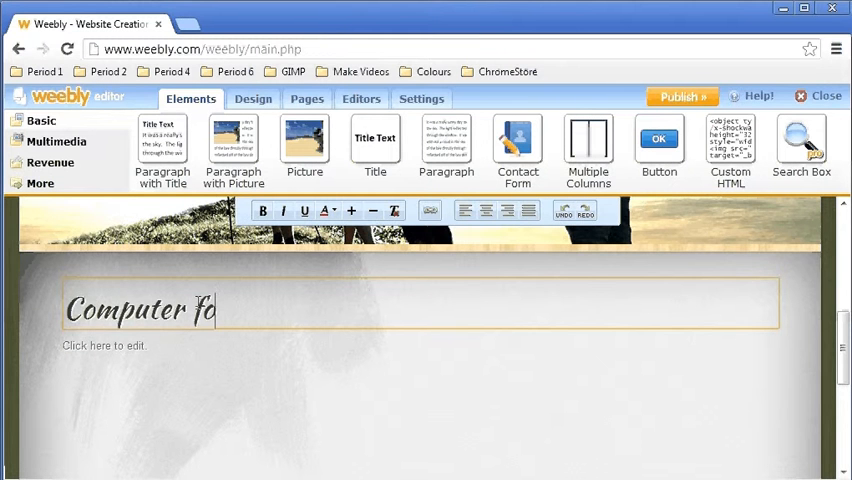
type("r Helen")
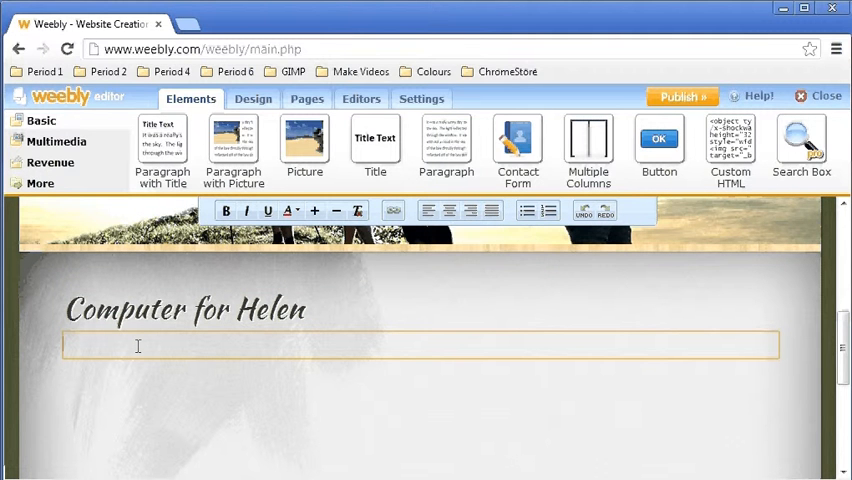
type("Description a")
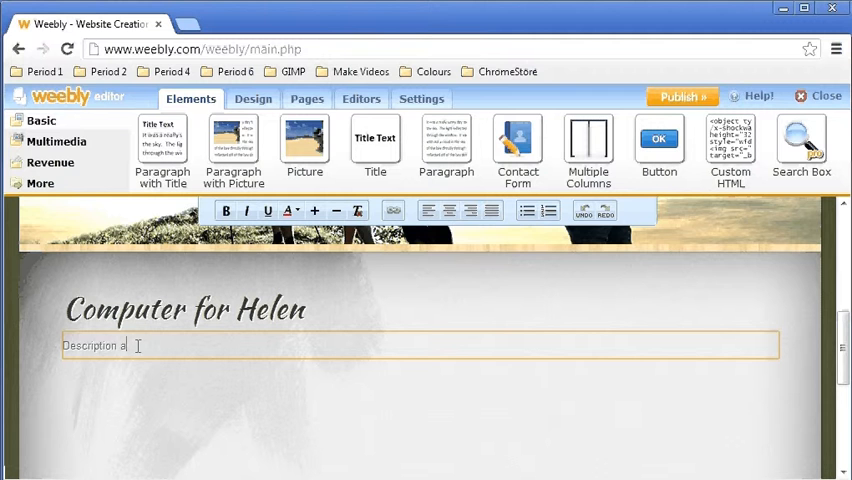
type("class")
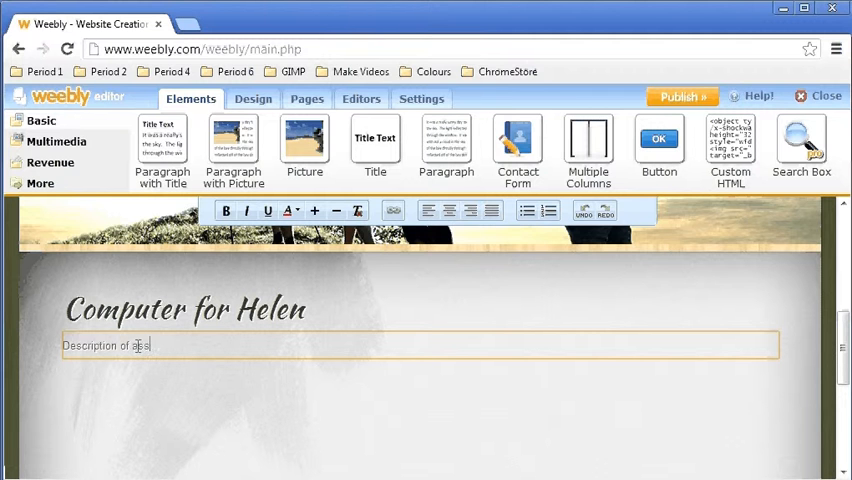
type("assignment")
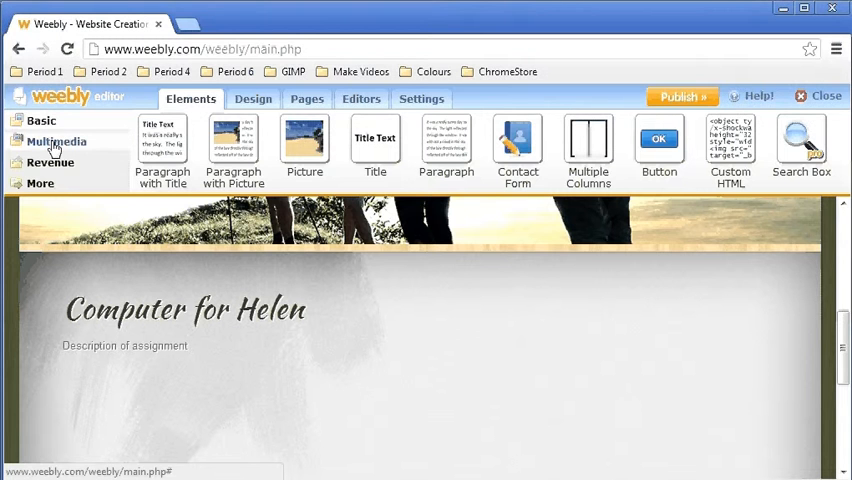
Step: Place a File element from Multimedia below the description and select it
left_click(56, 140)
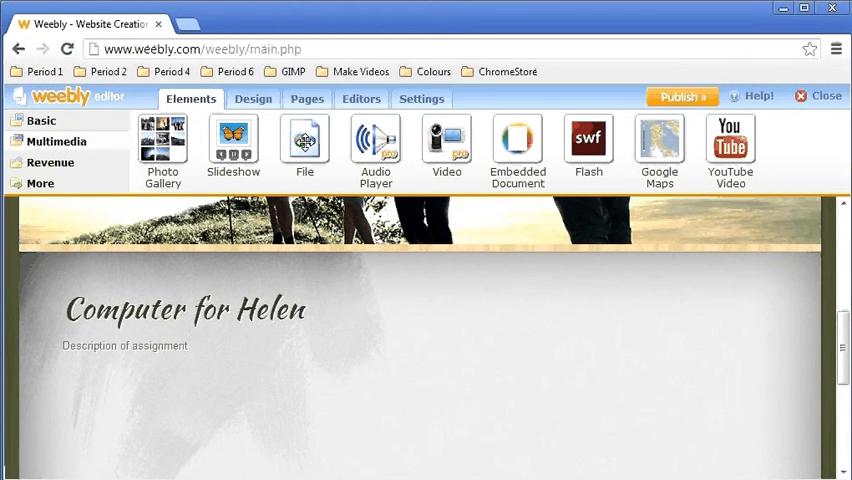
mouse_move(304, 140)
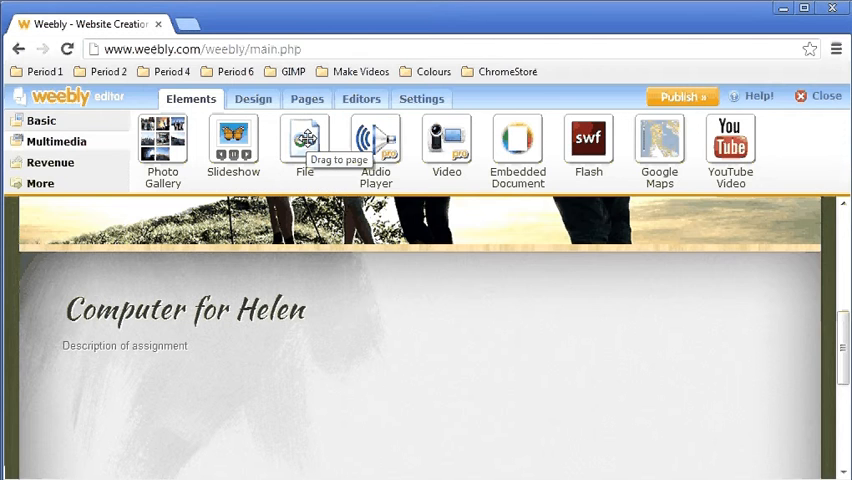
left_click_drag(304, 140, 240, 384)
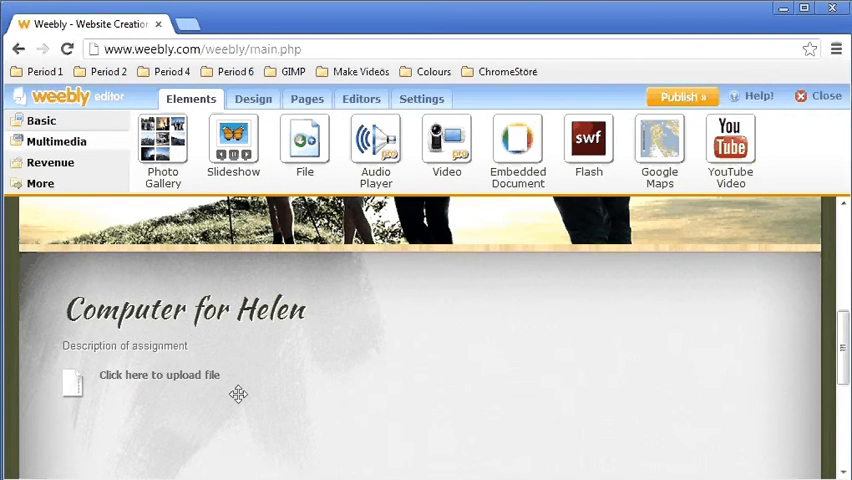
left_click(124, 344)
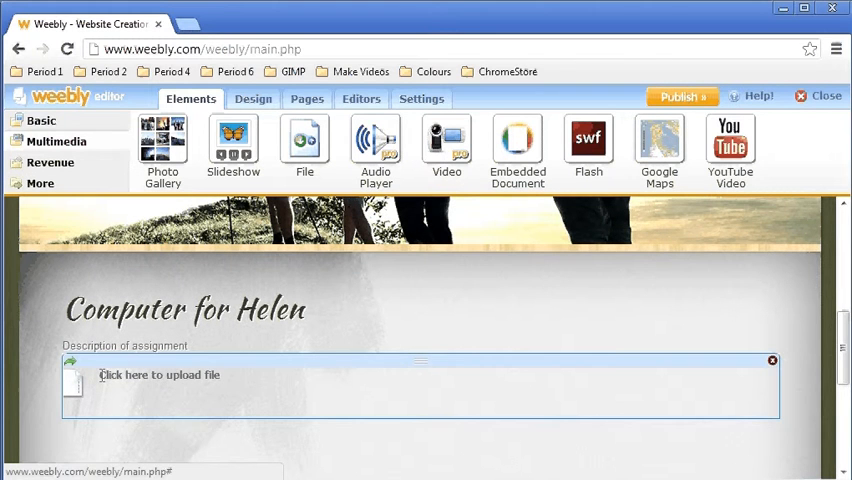
mouse_move(96, 388)
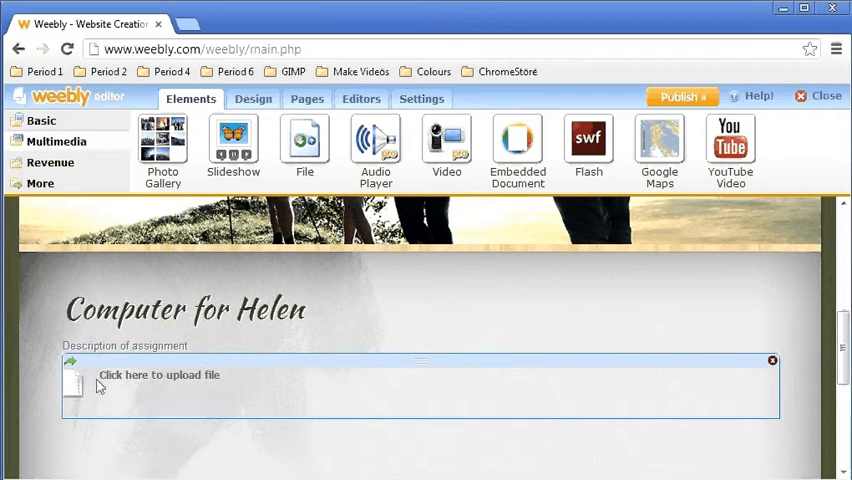
Step: Upload amber-5-filters into the file block so it shows a Download File link
left_click(160, 376)
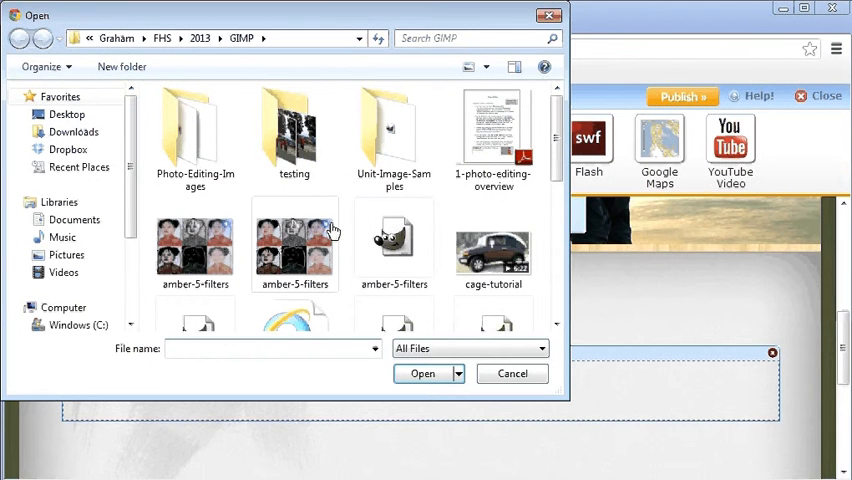
mouse_move(396, 236)
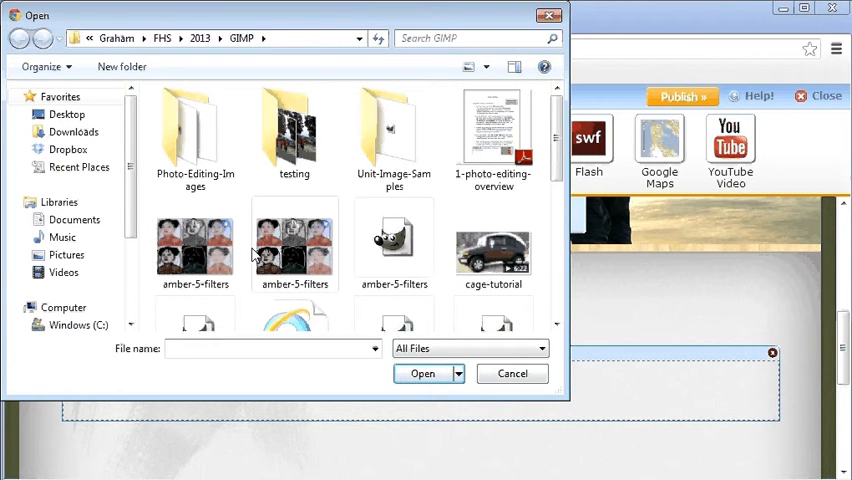
left_click(196, 244)
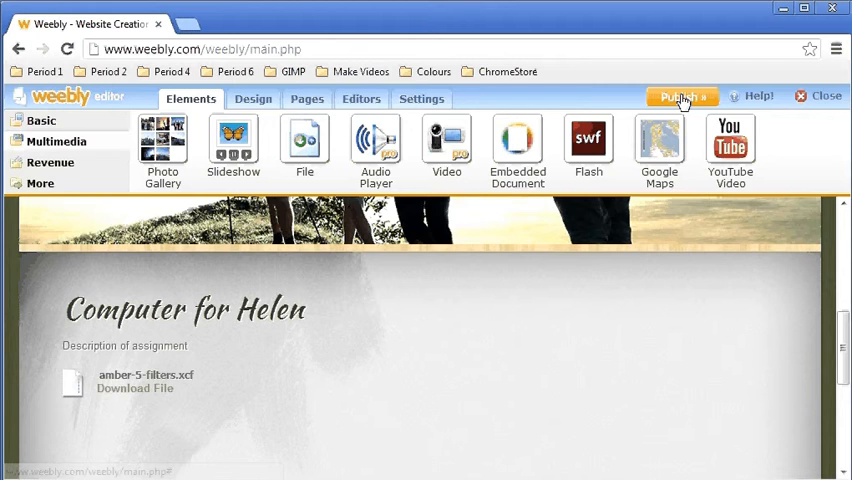
Step: Publish the site live at mr-rich.weebly.com and dismiss the confirmation
left_click(684, 96)
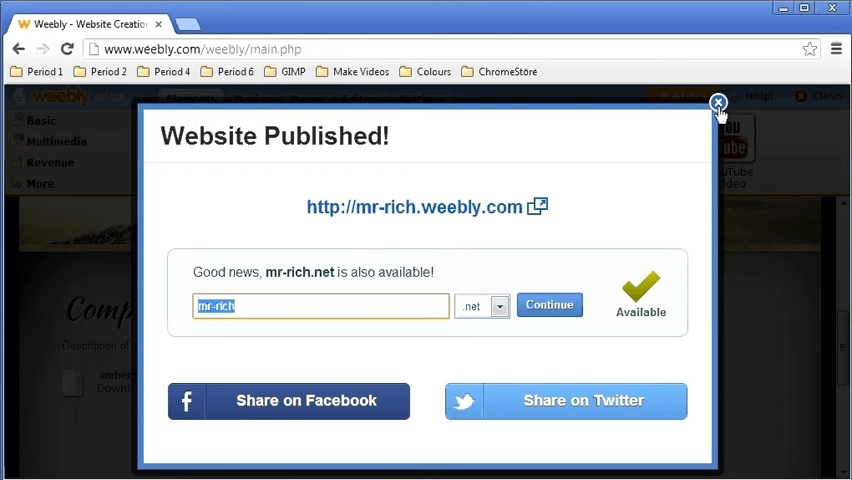
left_click(716, 104)
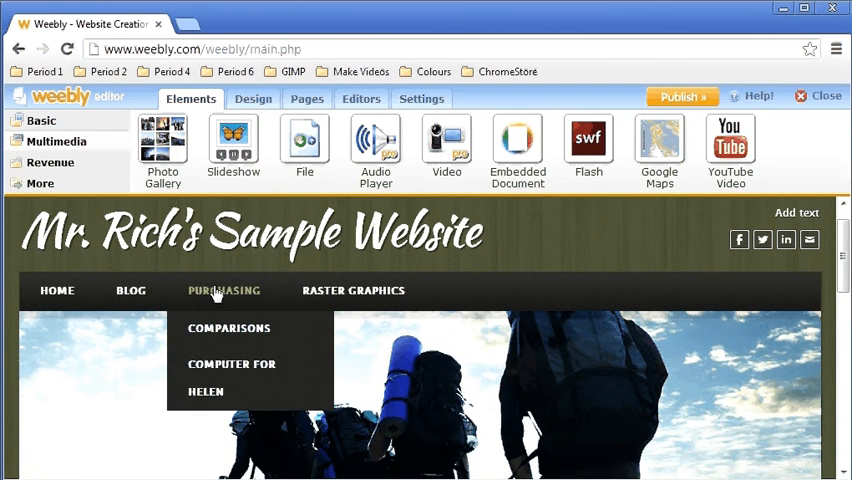
mouse_move(232, 368)
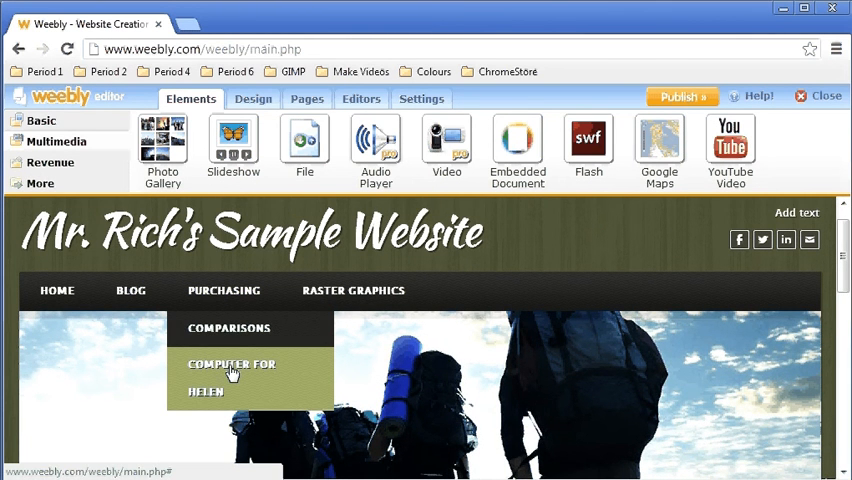